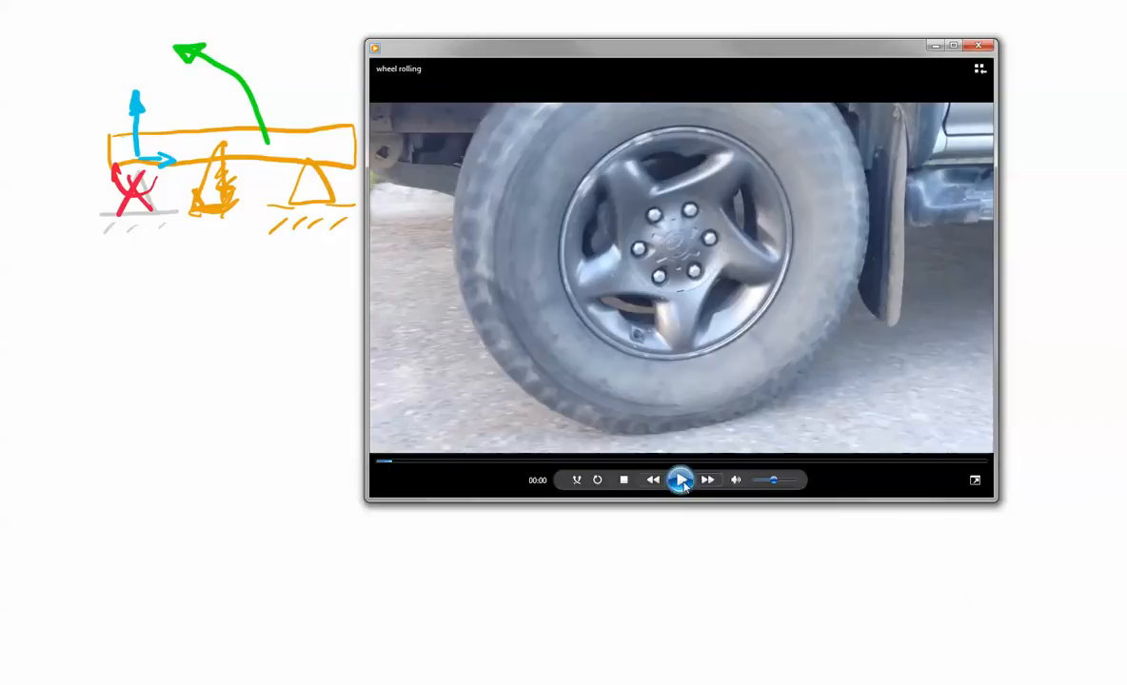
mouse_move(680, 480)
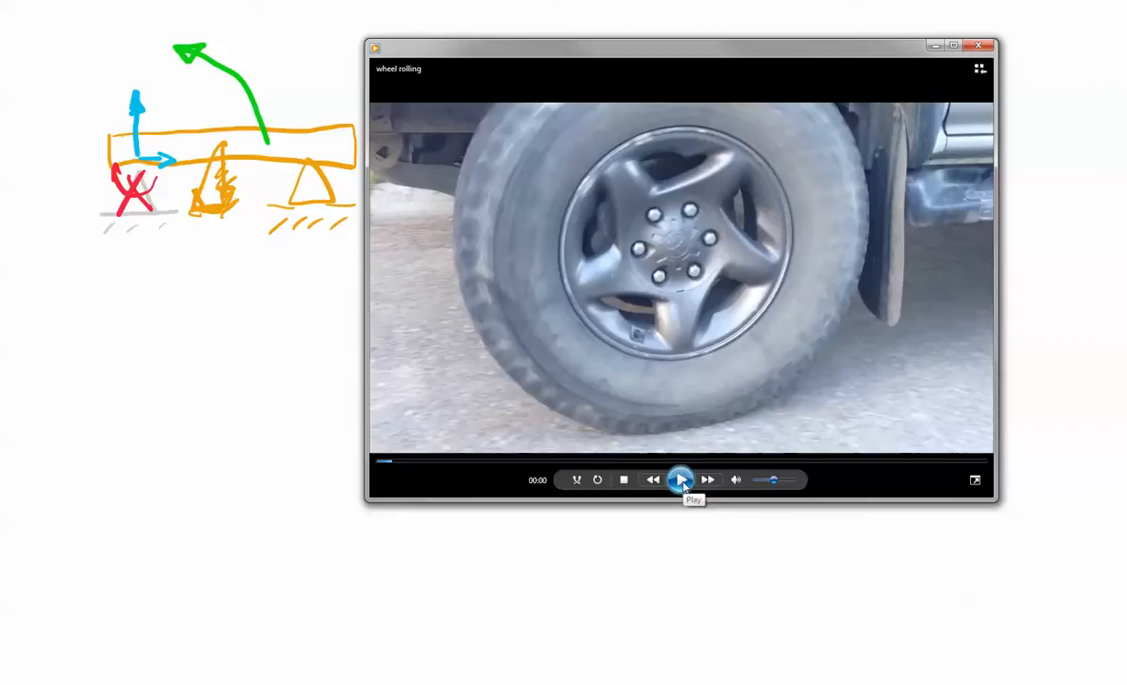
Play the wheel rolling clip, rewind to the start, and play it again
left_click(681, 480)
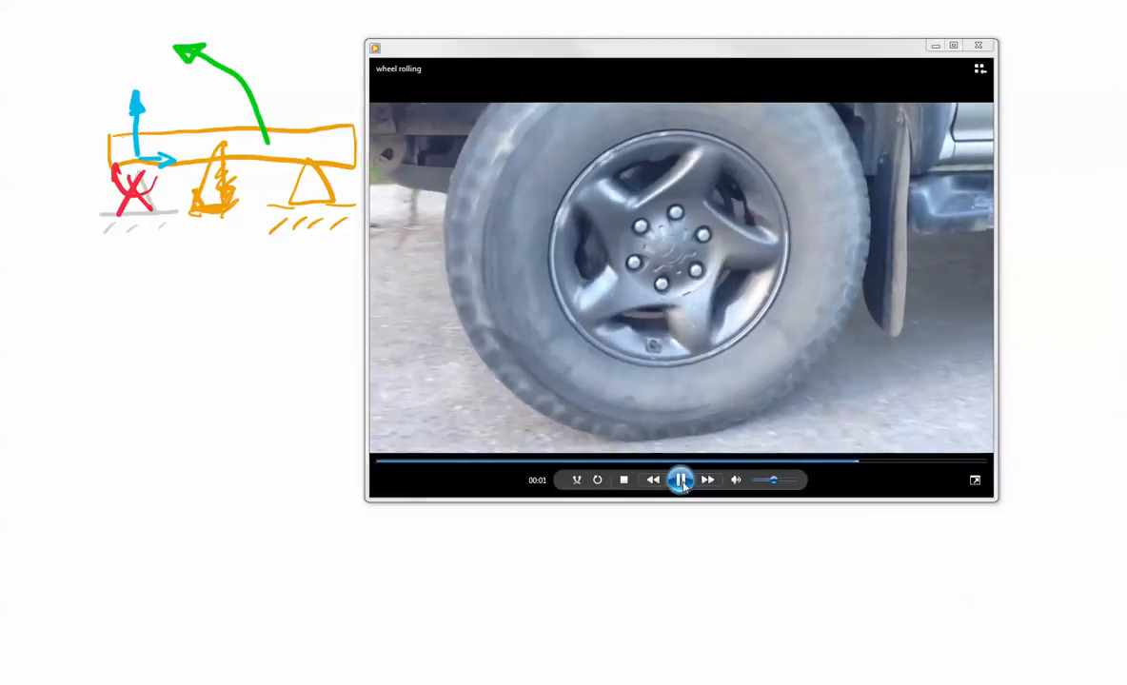
left_click(680, 480)
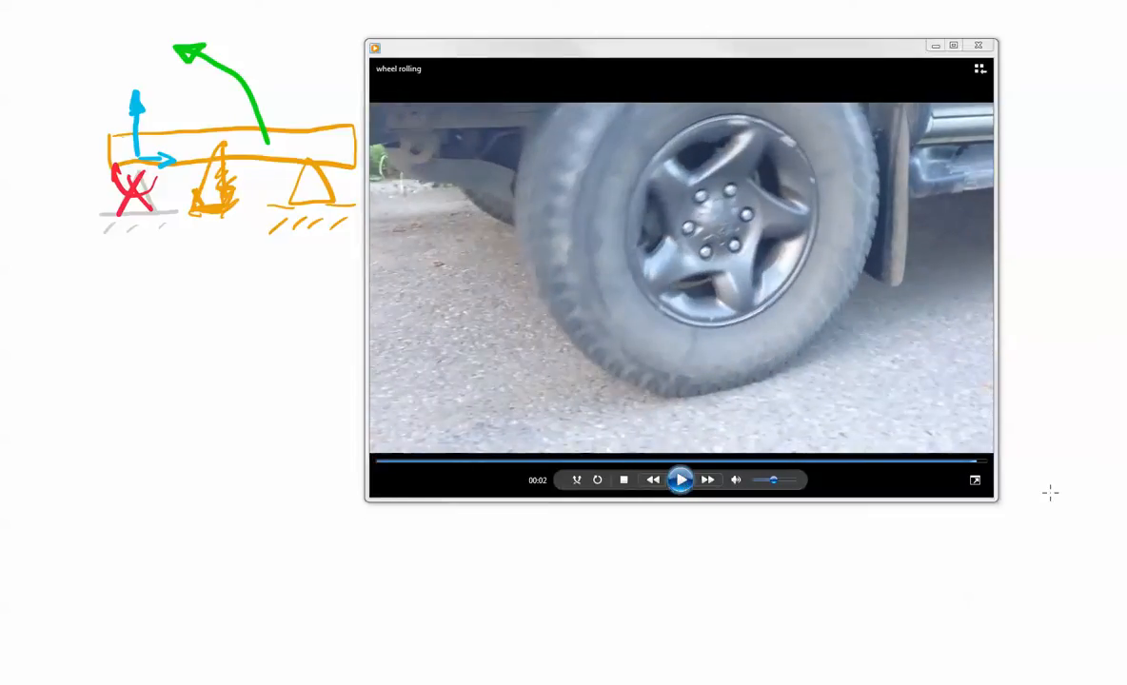
left_click(385, 462)
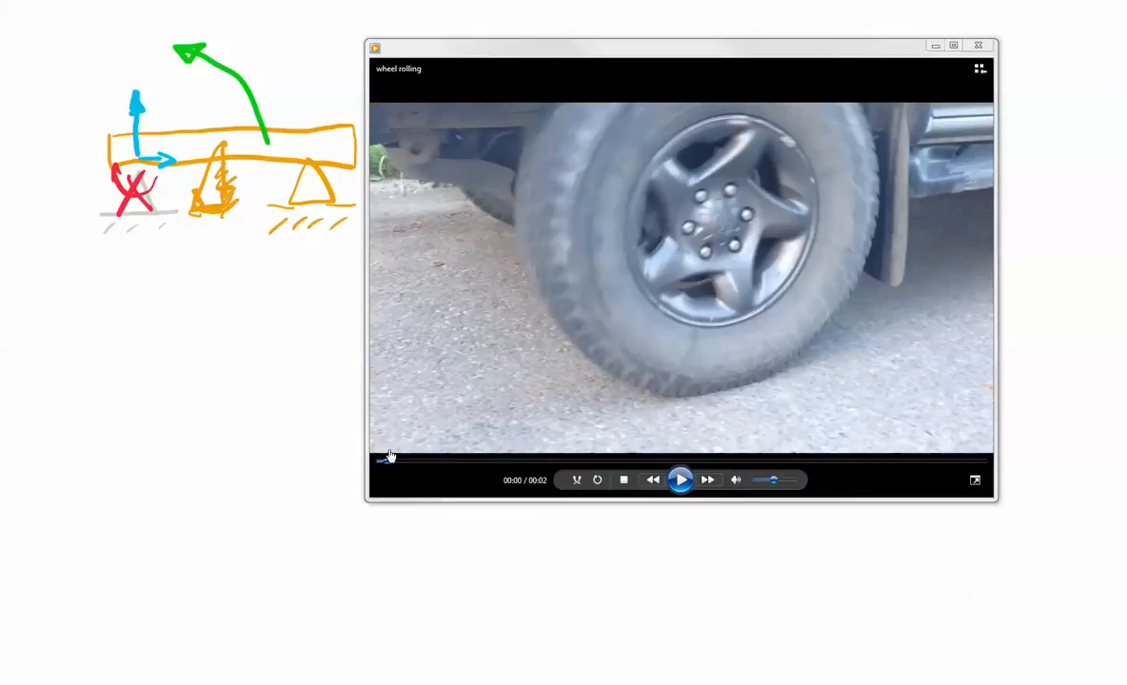
left_click(680, 480)
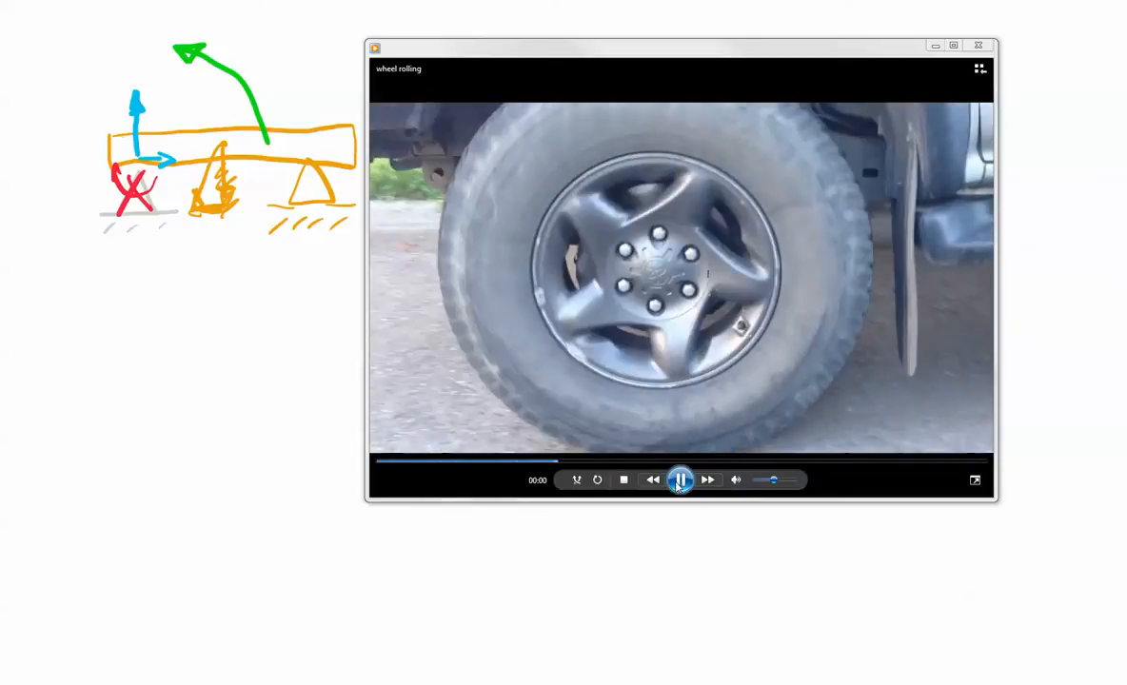
left_click(681, 480)
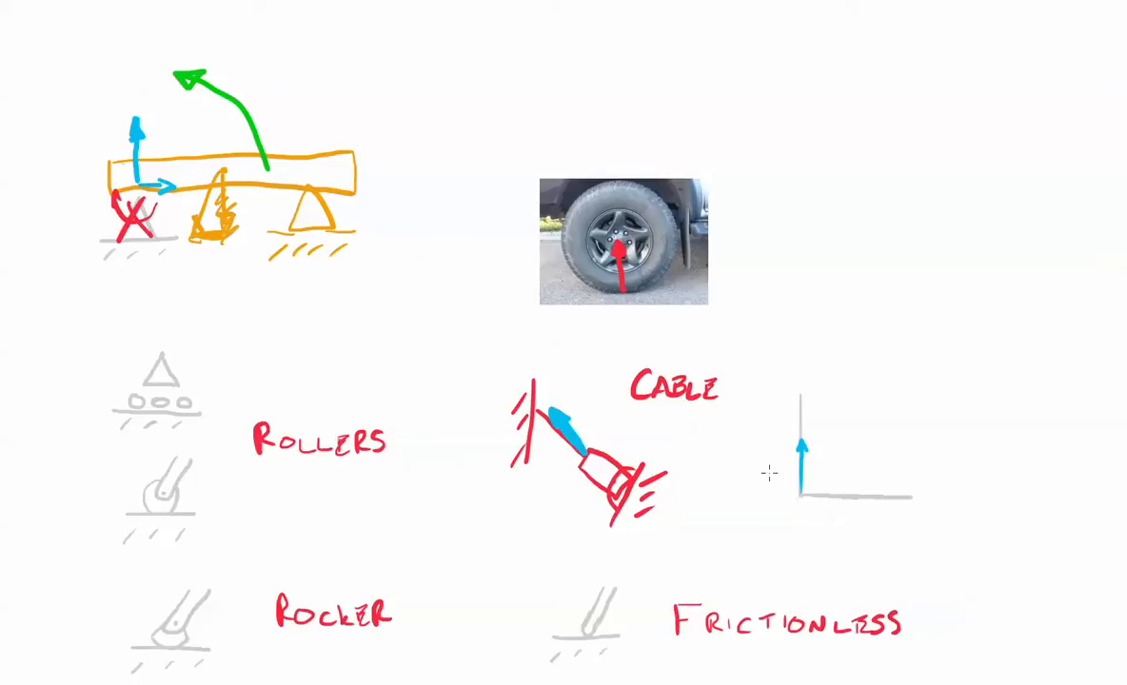
Scroll down past the roller, rocker, cable and frictionless sketches to blank board space
scroll("down", 3)
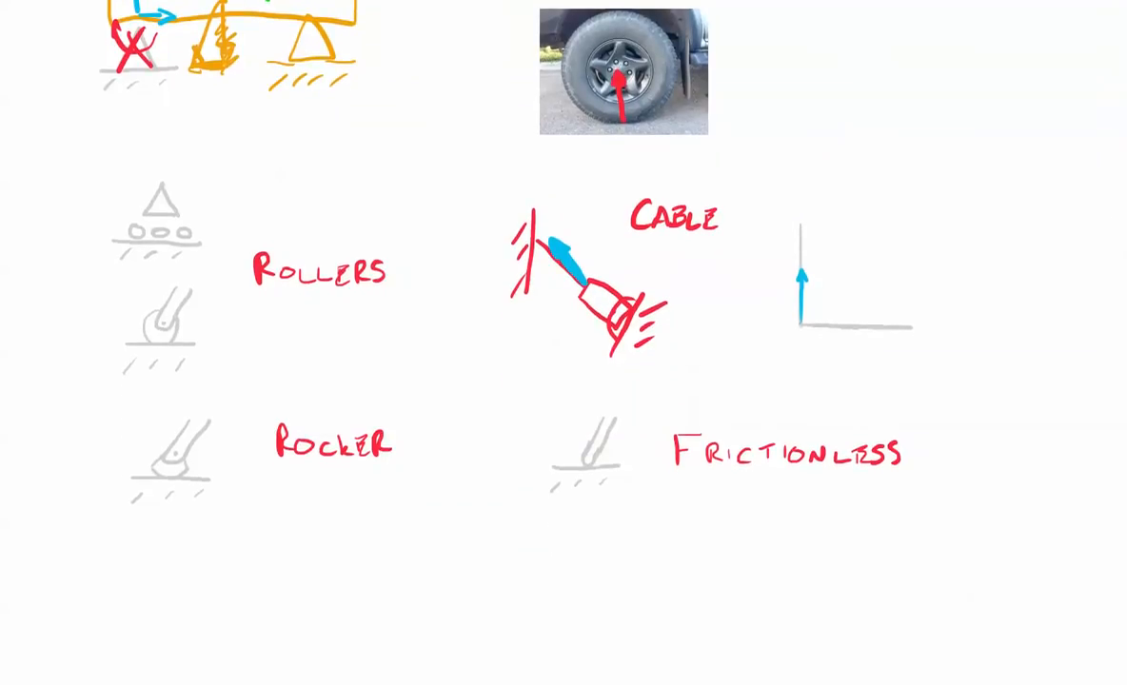
Draw magenta horizontal arrows on the wheel photo at the tire base and fender
scroll("down", 3)
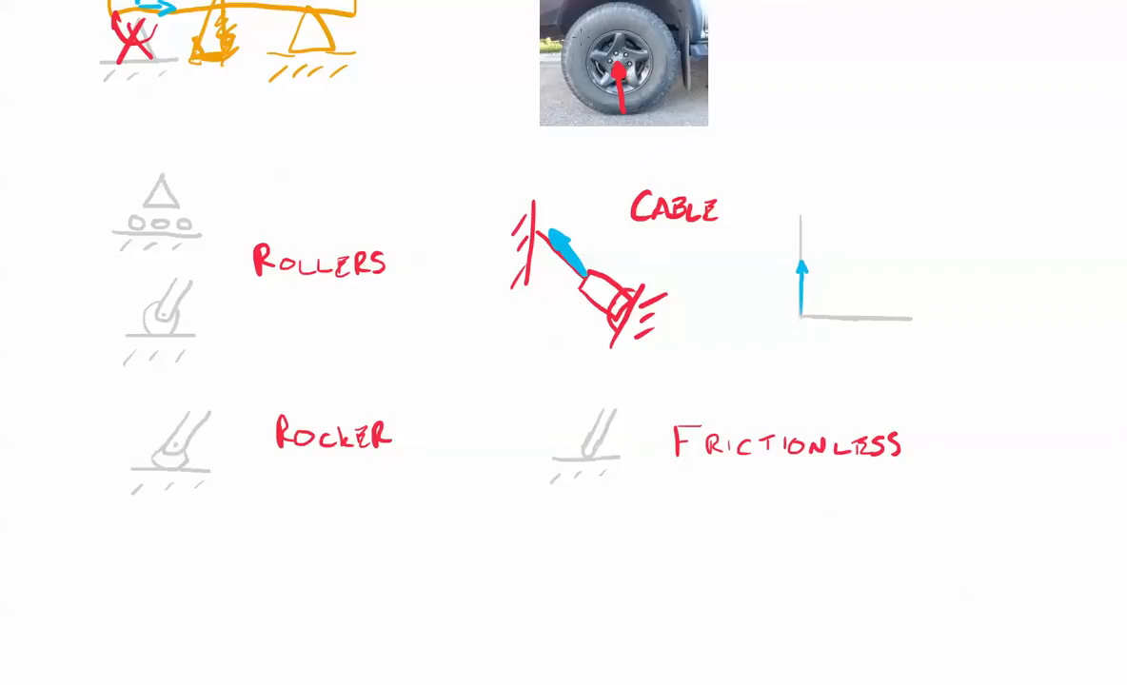
left_click_drag(623, 105, 657, 115)
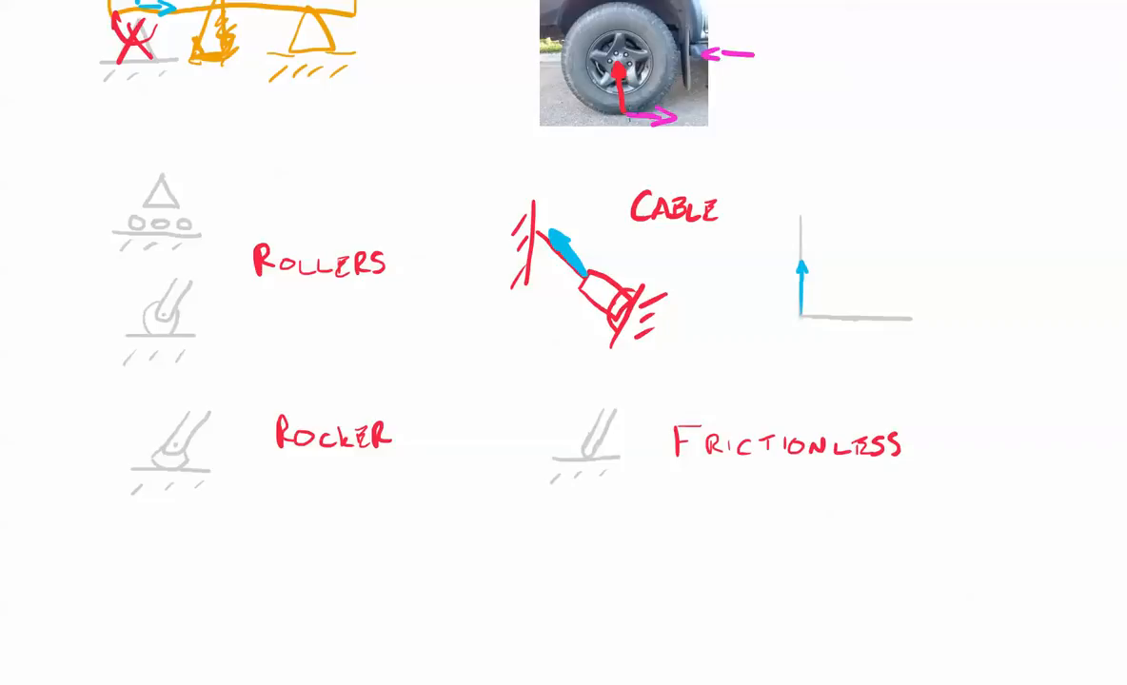
mouse_move(283, 558)
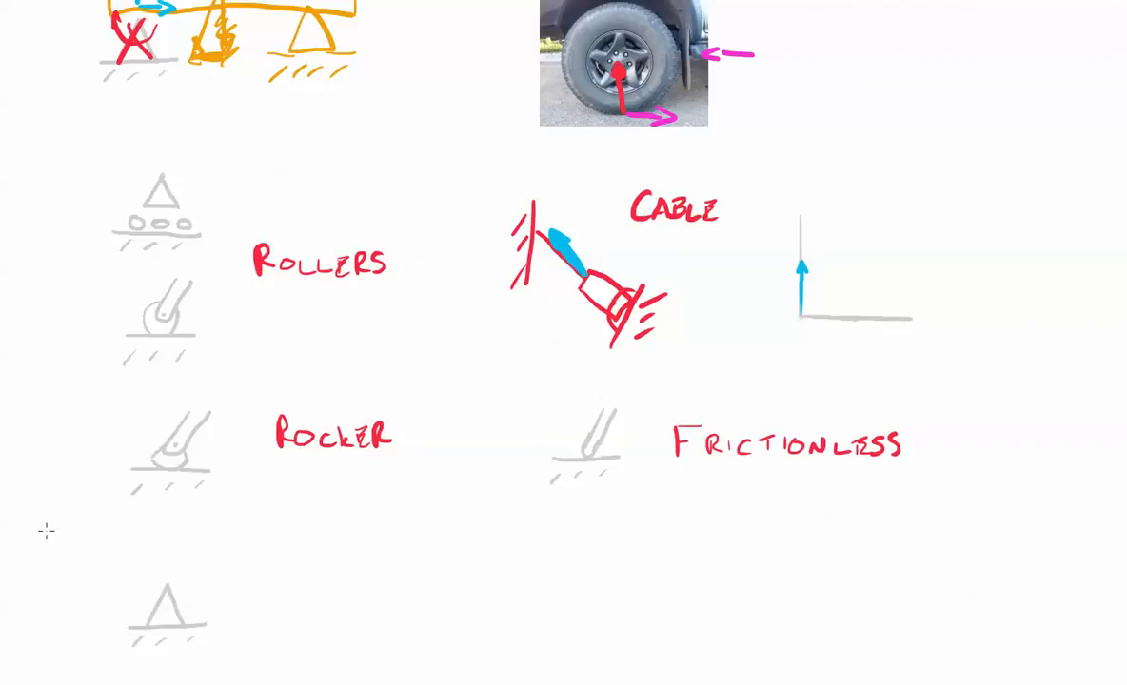
Draw a divider mark beside the pin support and a diagonal resultant arrow on the axis diagram
left_click_drag(38, 519, 133, 542)
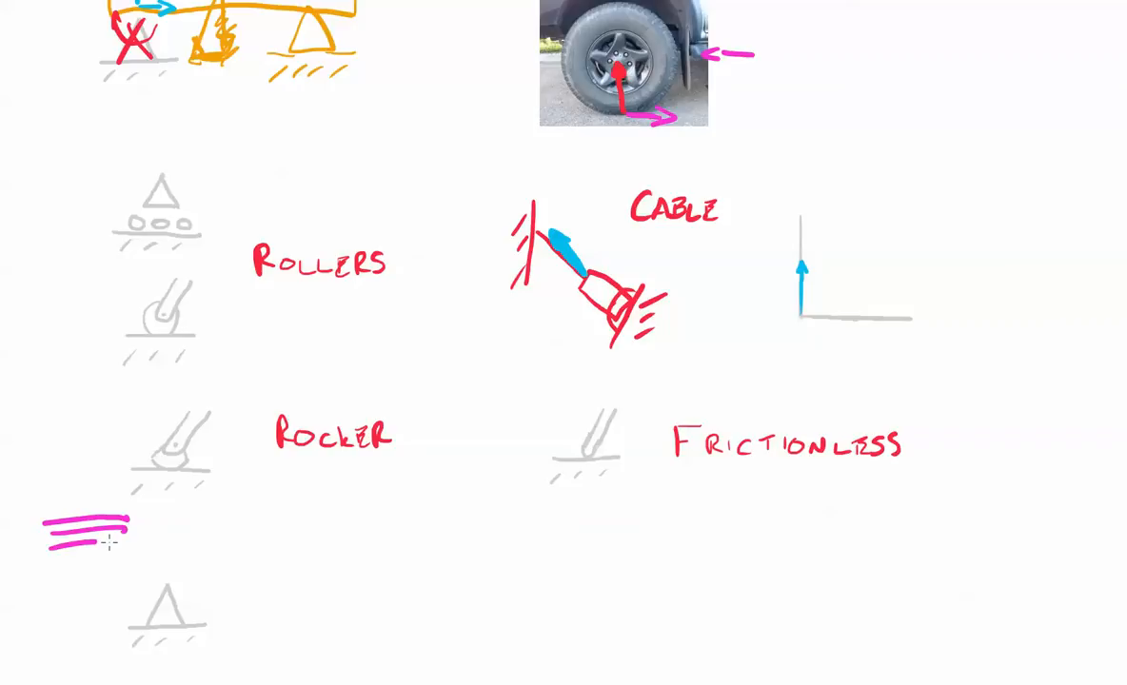
mouse_move(238, 422)
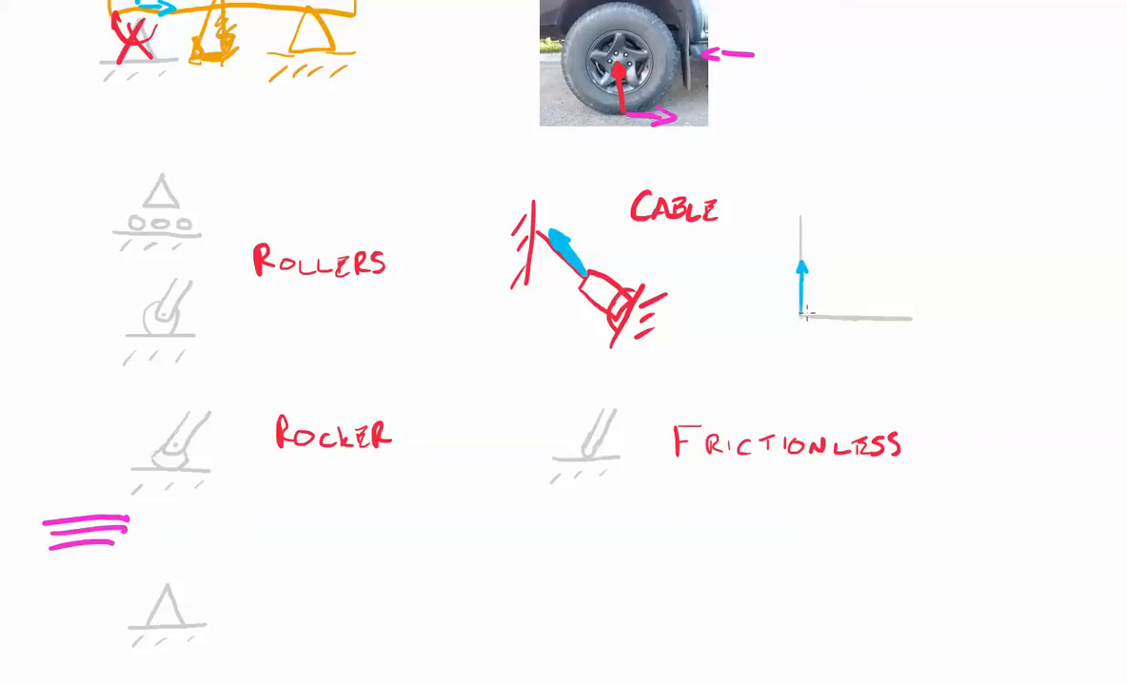
mouse_move(925, 211)
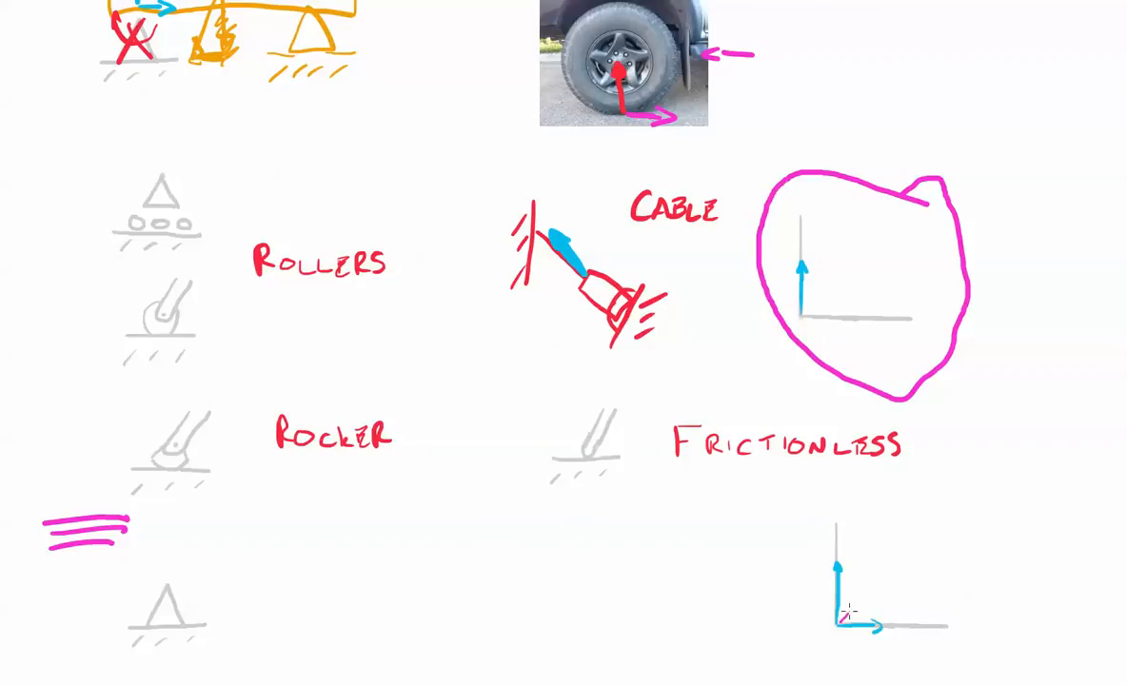
left_click_drag(843, 623, 880, 566)
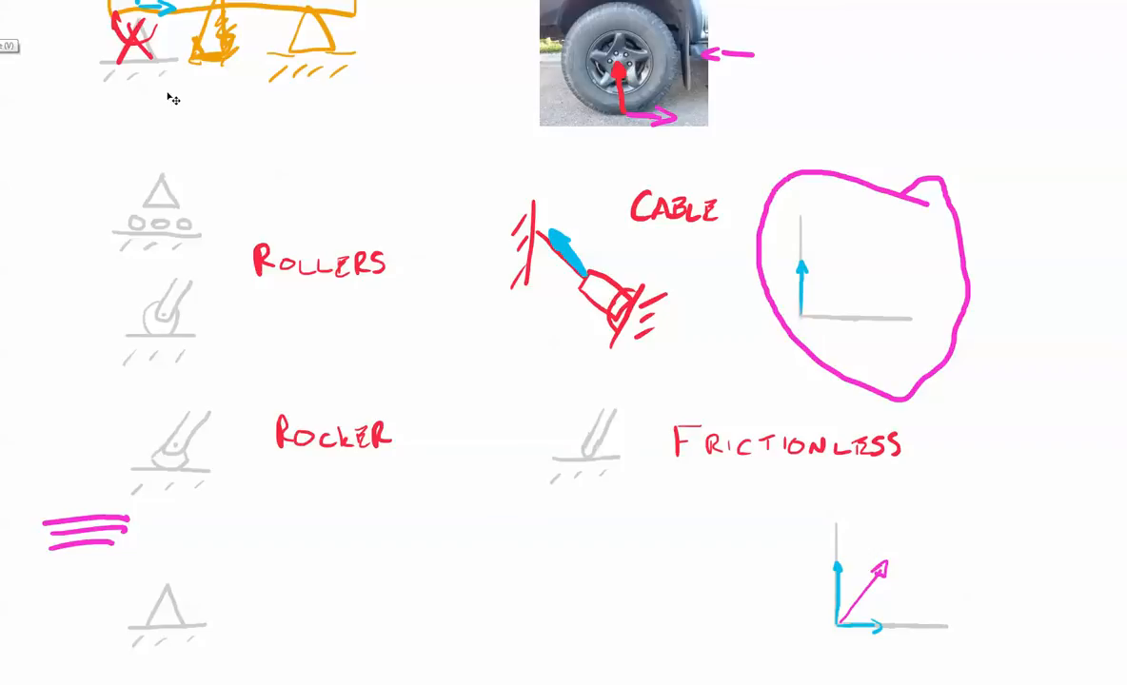
mouse_move(514, 384)
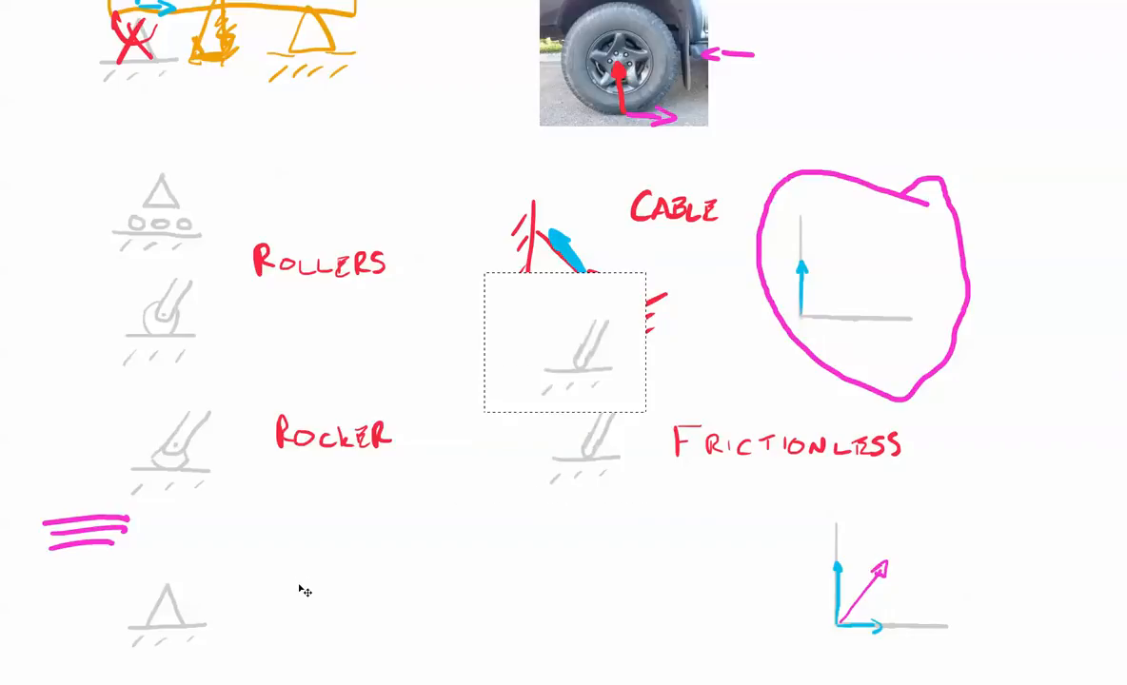
Place the frictionless support copy beside the pin and label it 'ROUGH SURFACE'
left_click_drag(564, 343, 429, 633)
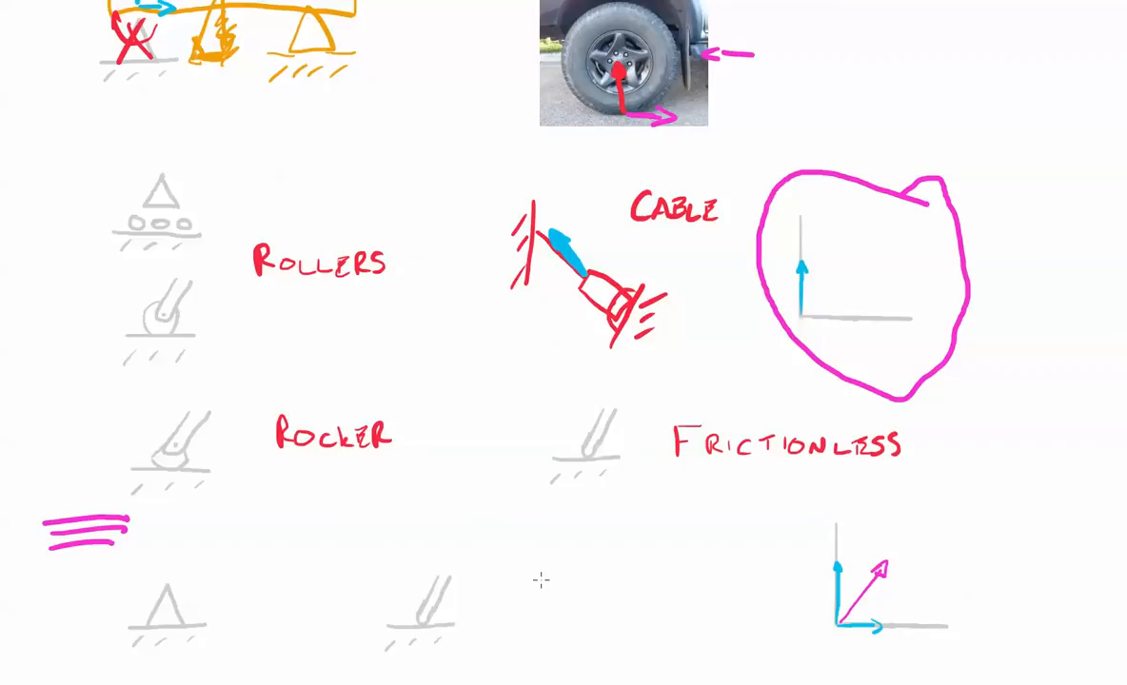
type("Ro")
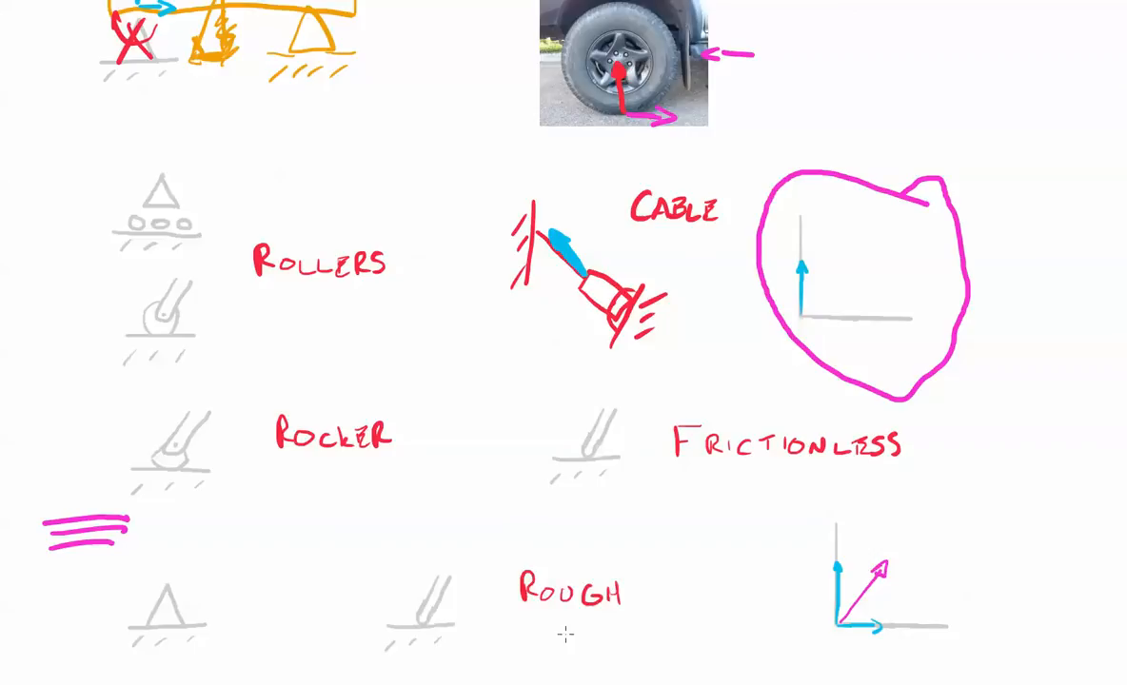
type("SUR")
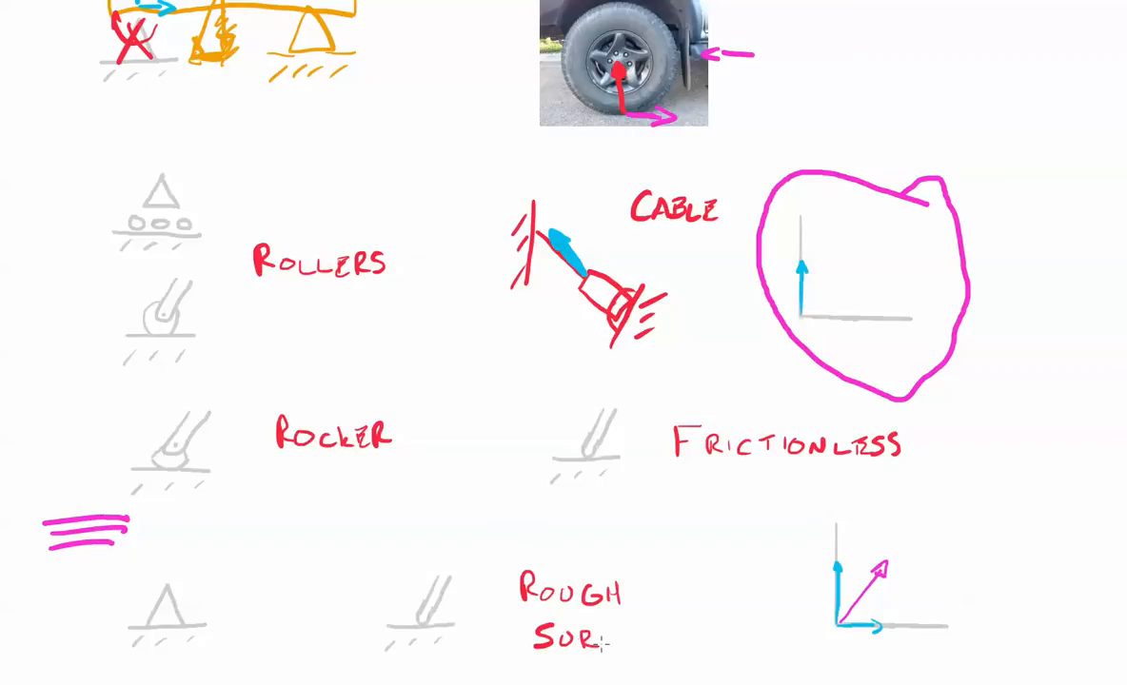
type("FACE")
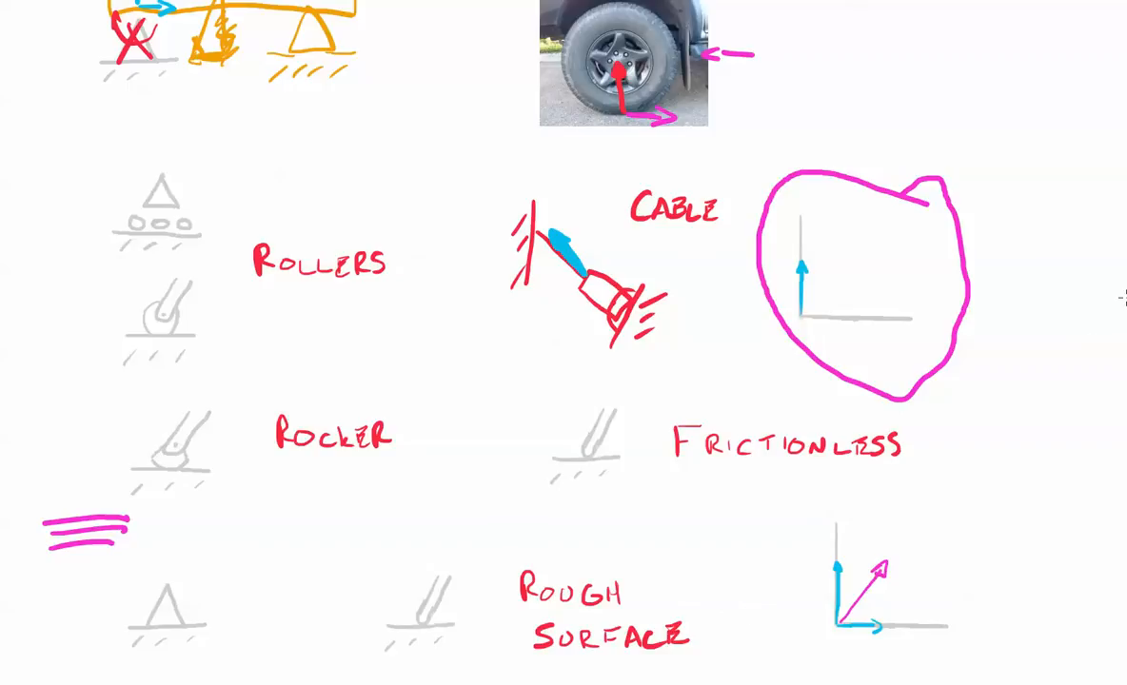
scroll("down", 3)
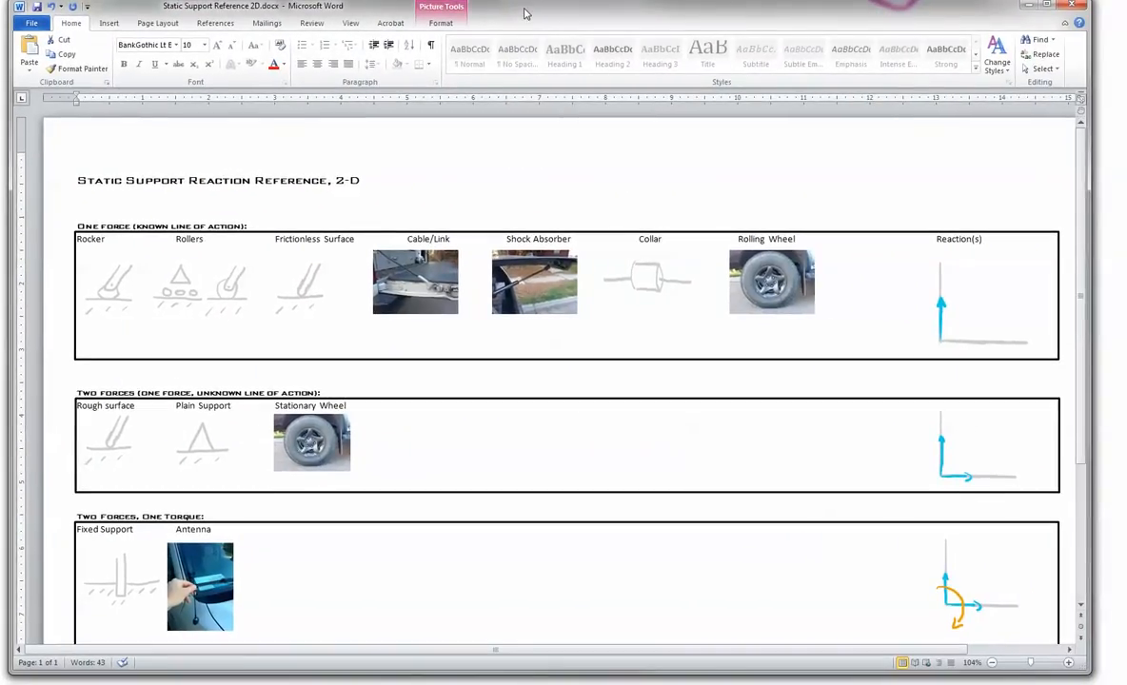
left_click(200, 585)
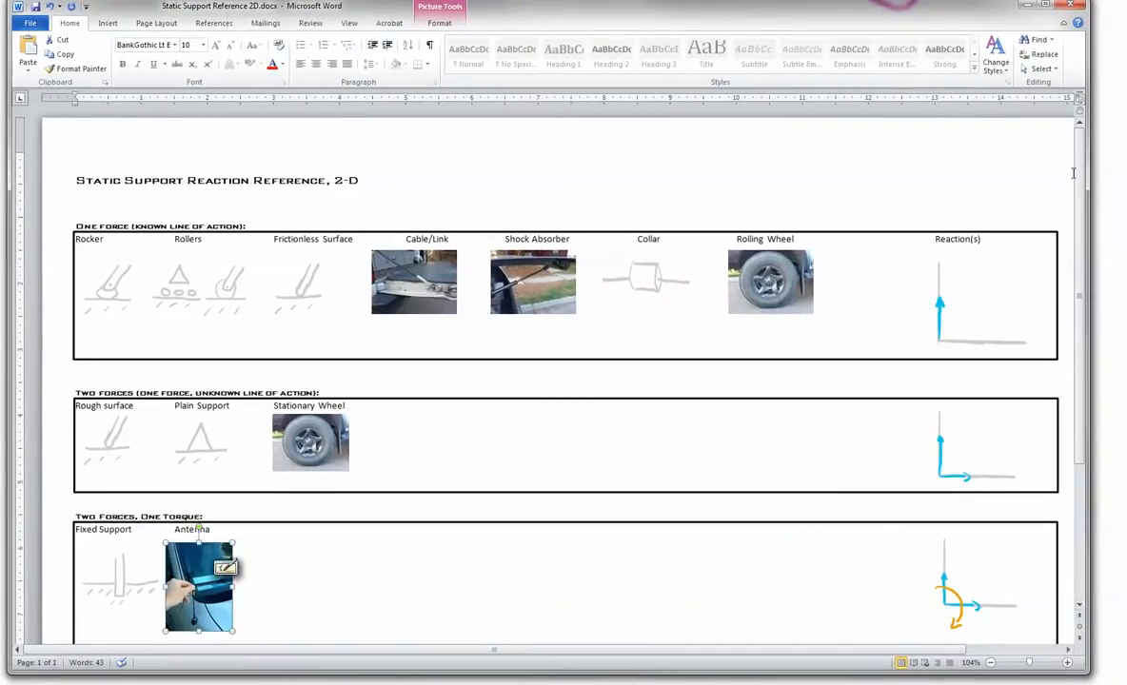
scroll("up", 3)
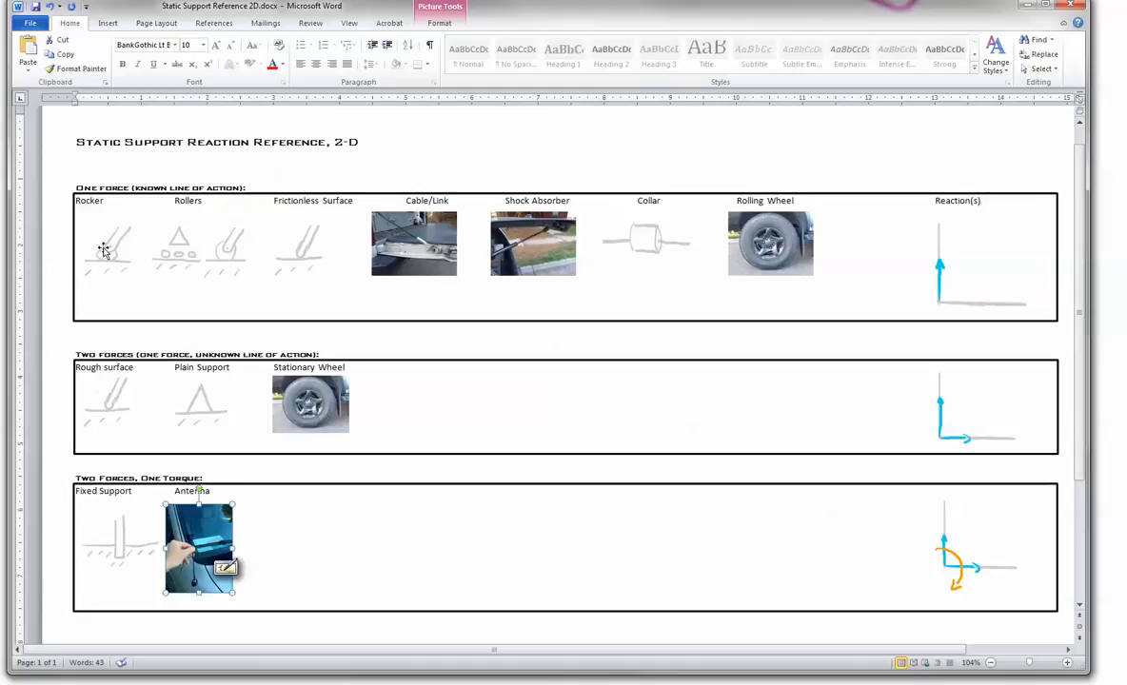
mouse_move(329, 255)
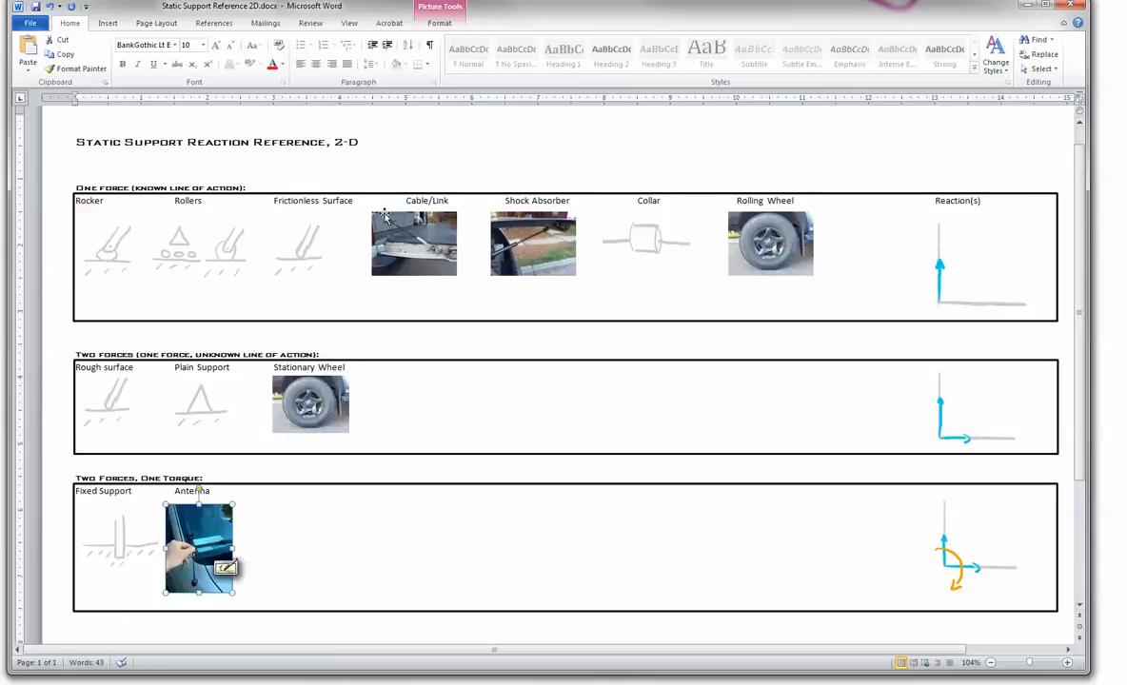
mouse_move(369, 212)
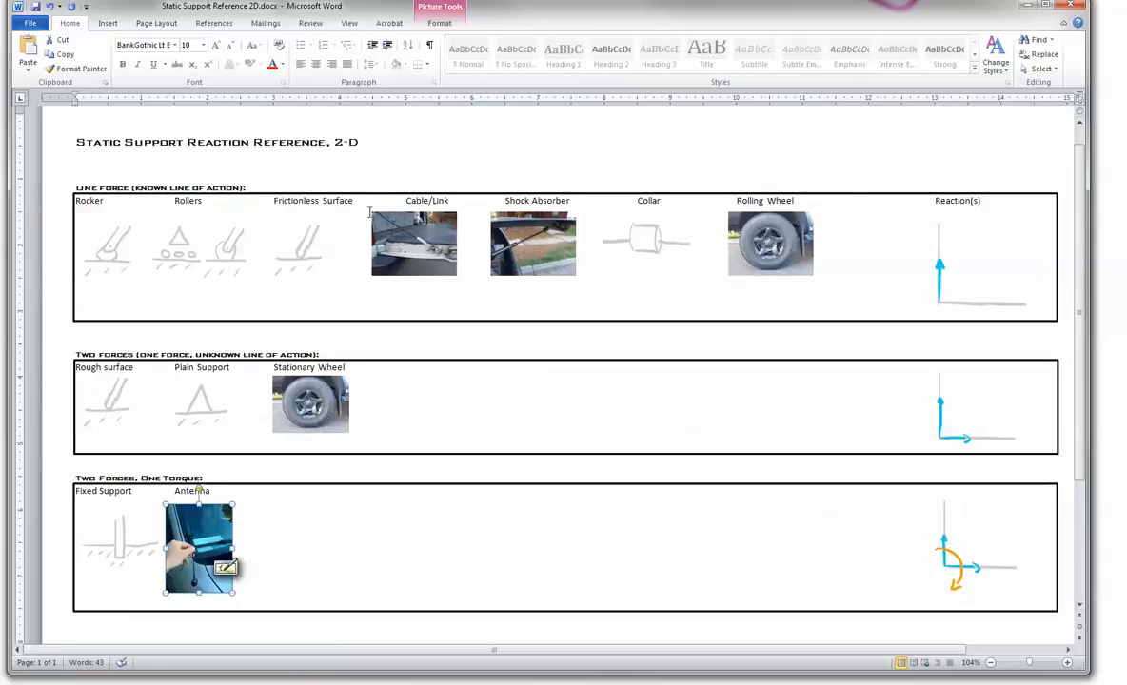
mouse_move(502, 236)
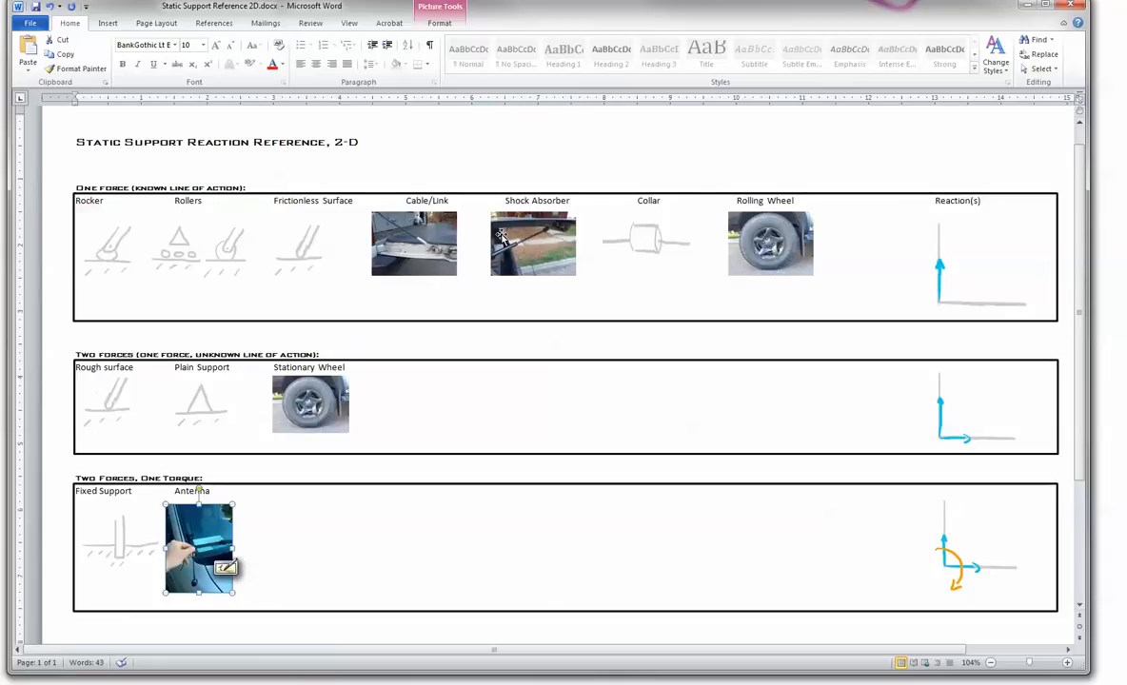
mouse_move(544, 234)
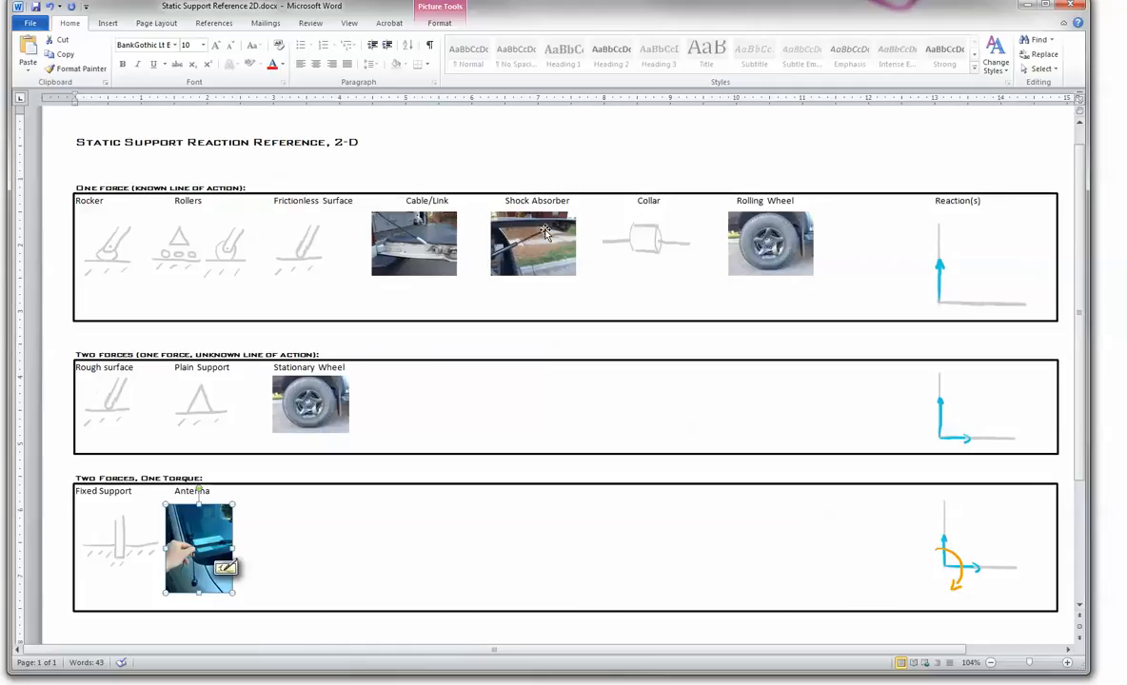
mouse_move(517, 249)
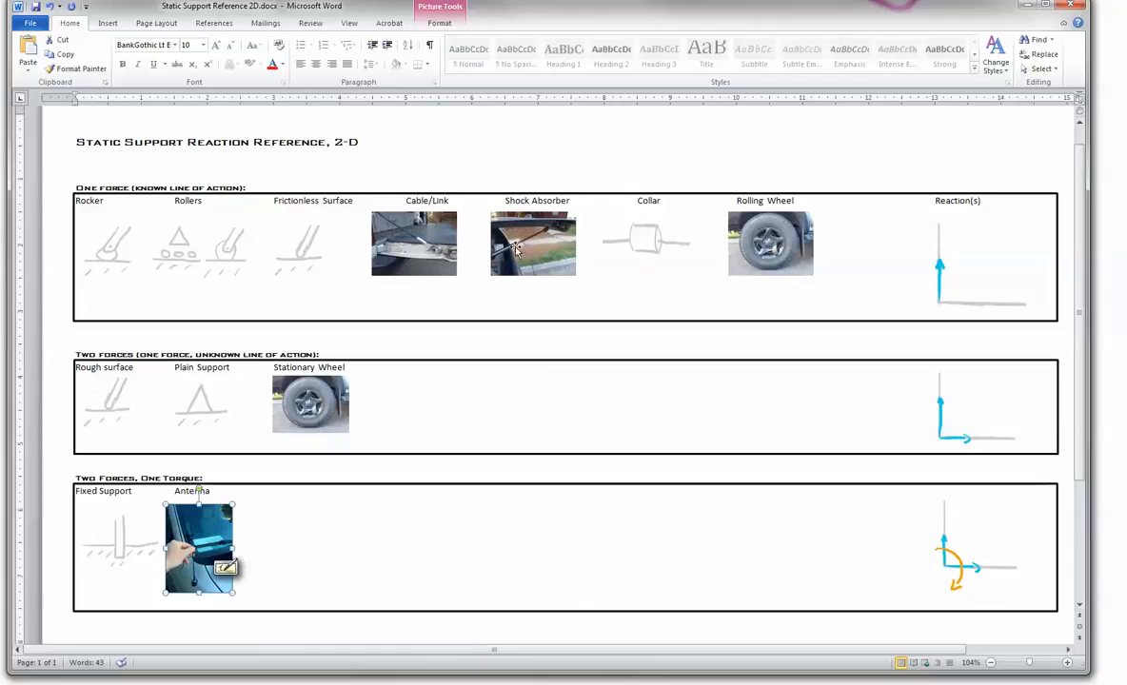
mouse_move(509, 253)
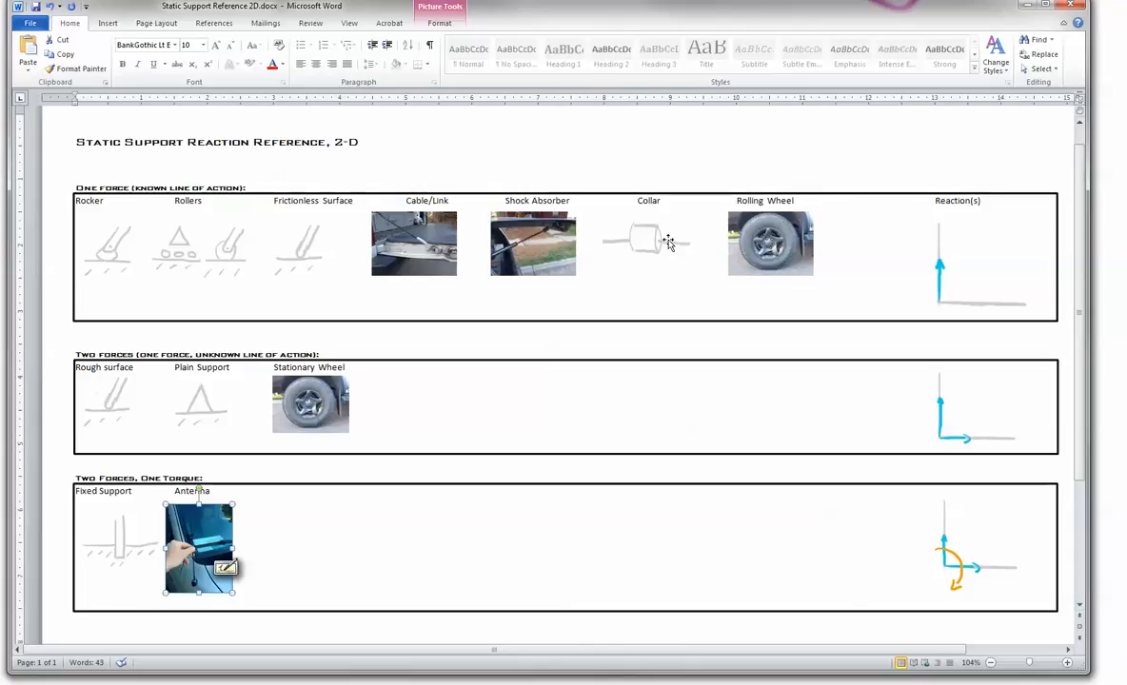
mouse_move(657, 220)
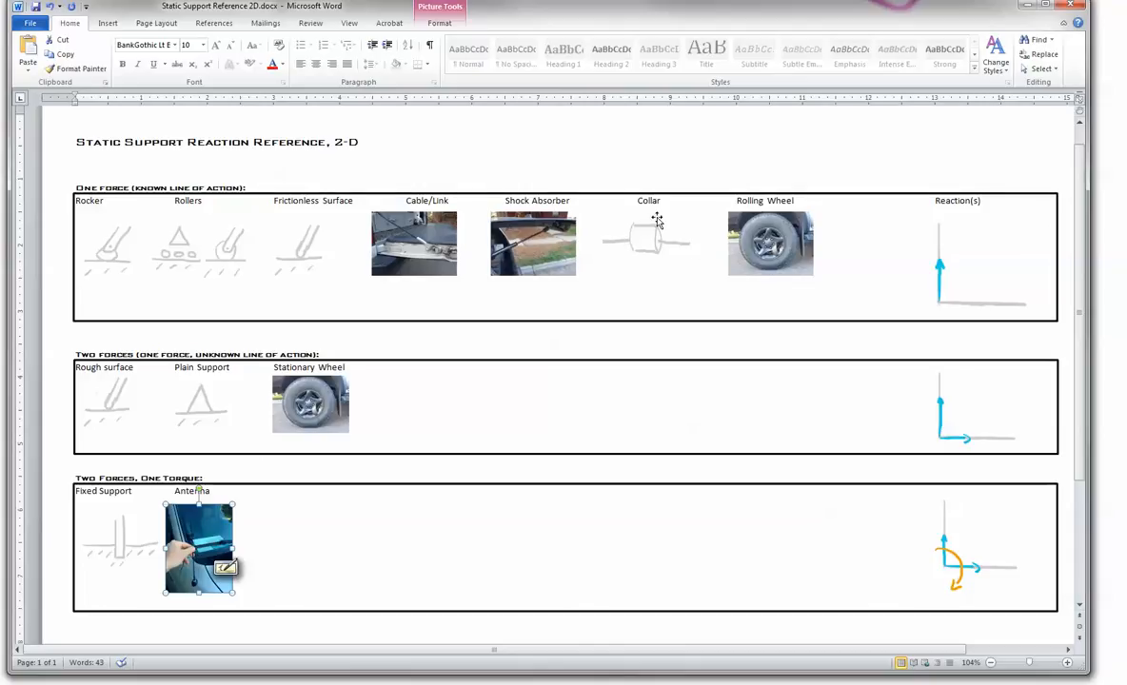
mouse_move(651, 209)
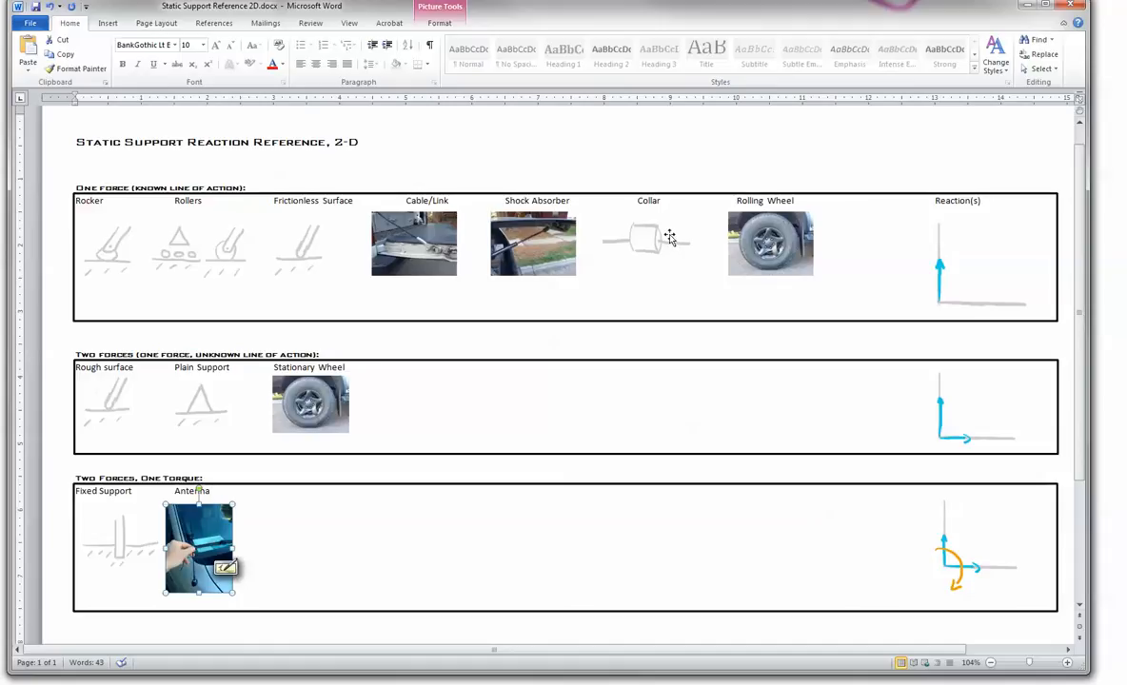
mouse_move(660, 236)
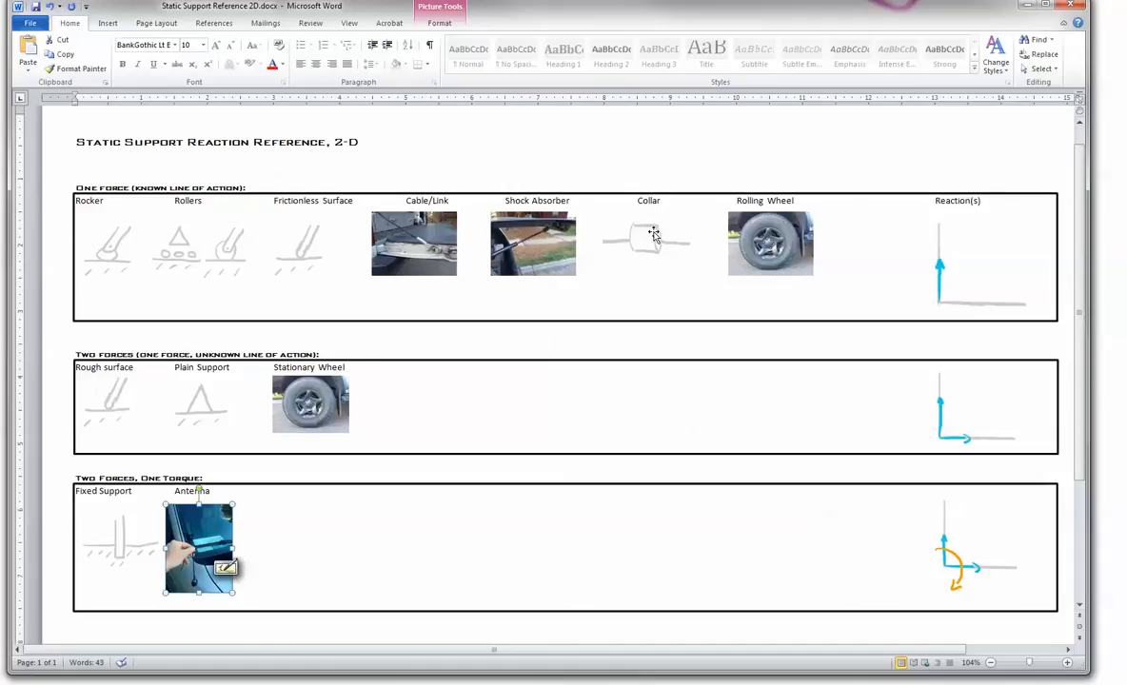
mouse_move(633, 236)
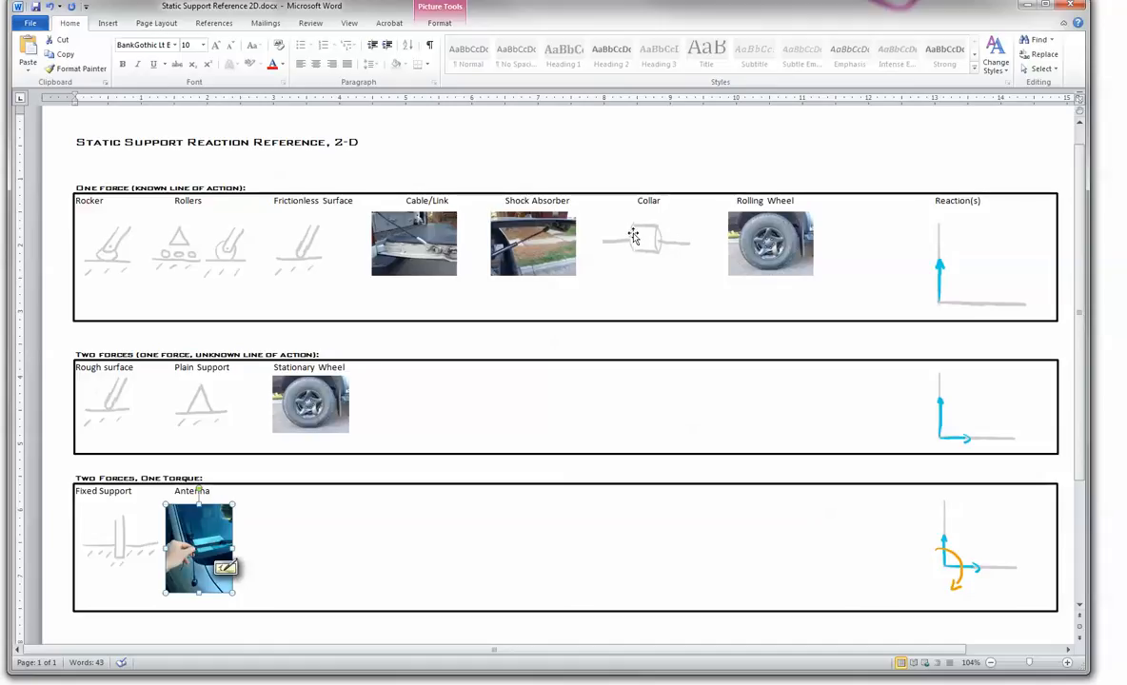
mouse_move(680, 244)
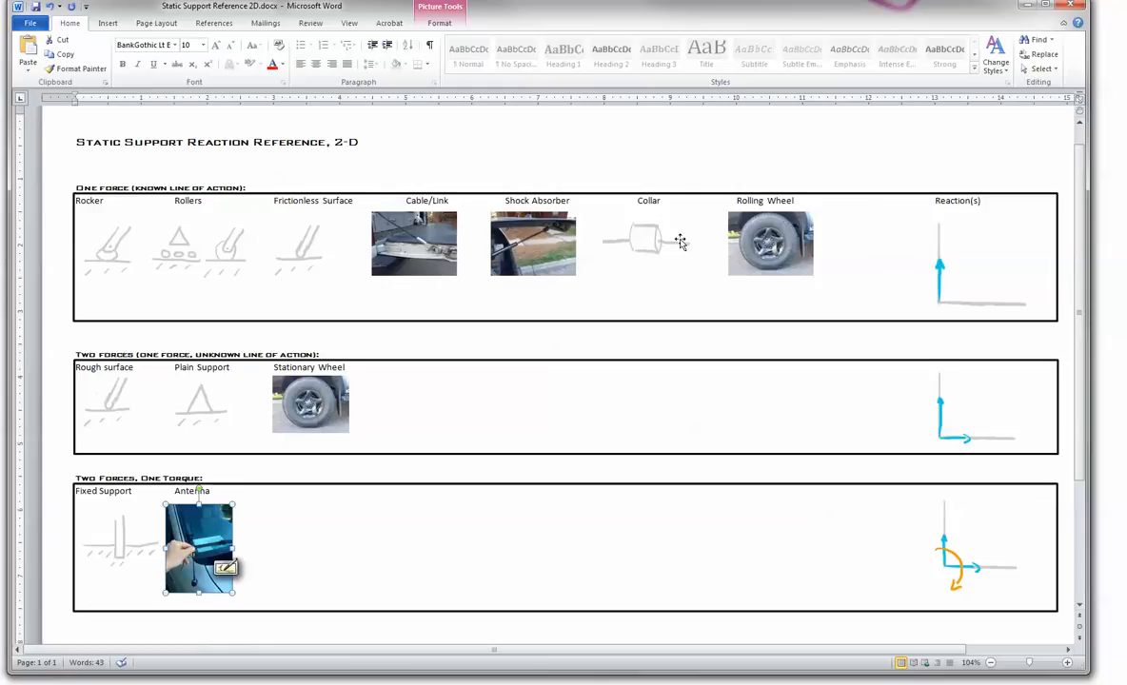
mouse_move(645, 248)
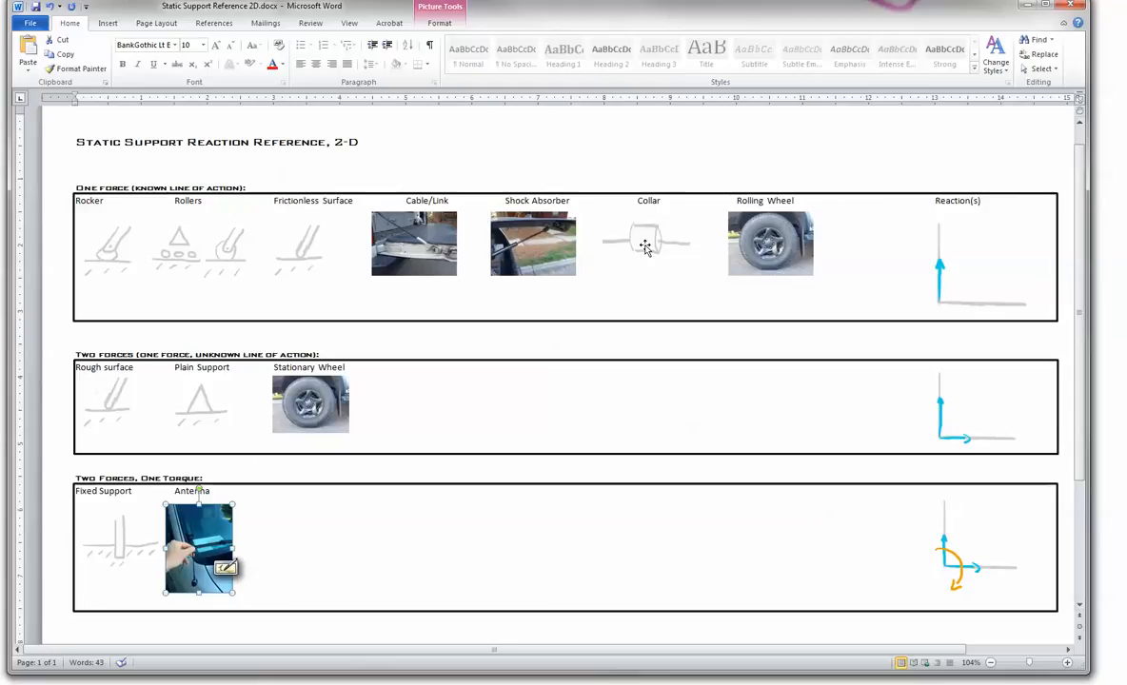
mouse_move(650, 248)
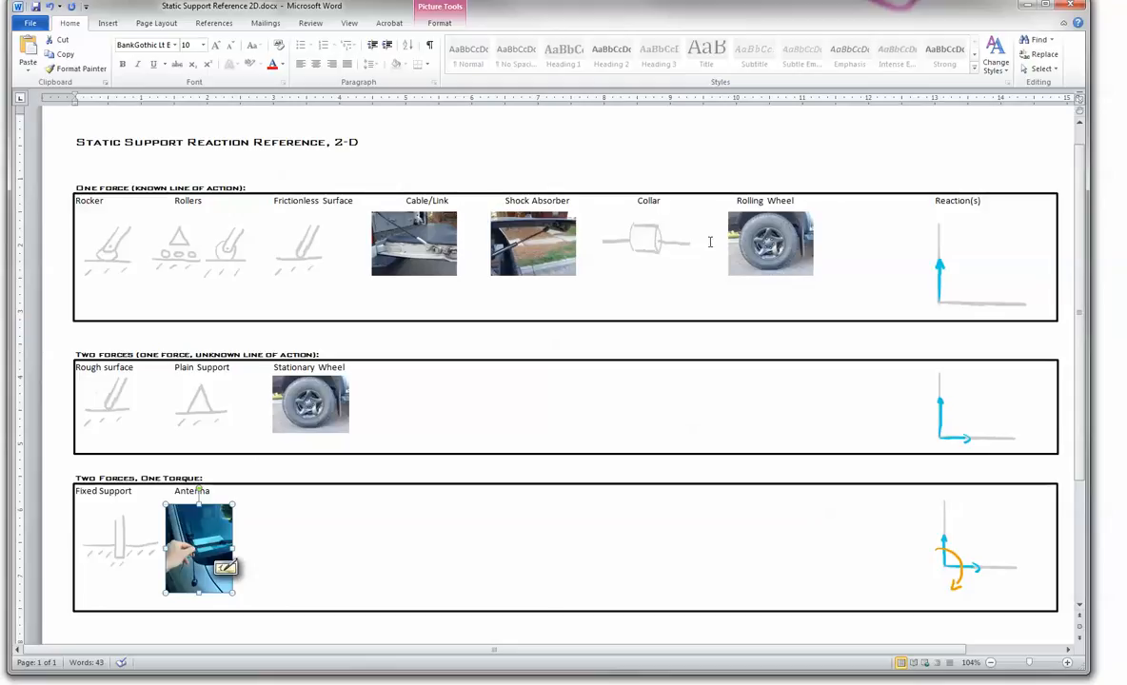
mouse_move(807, 270)
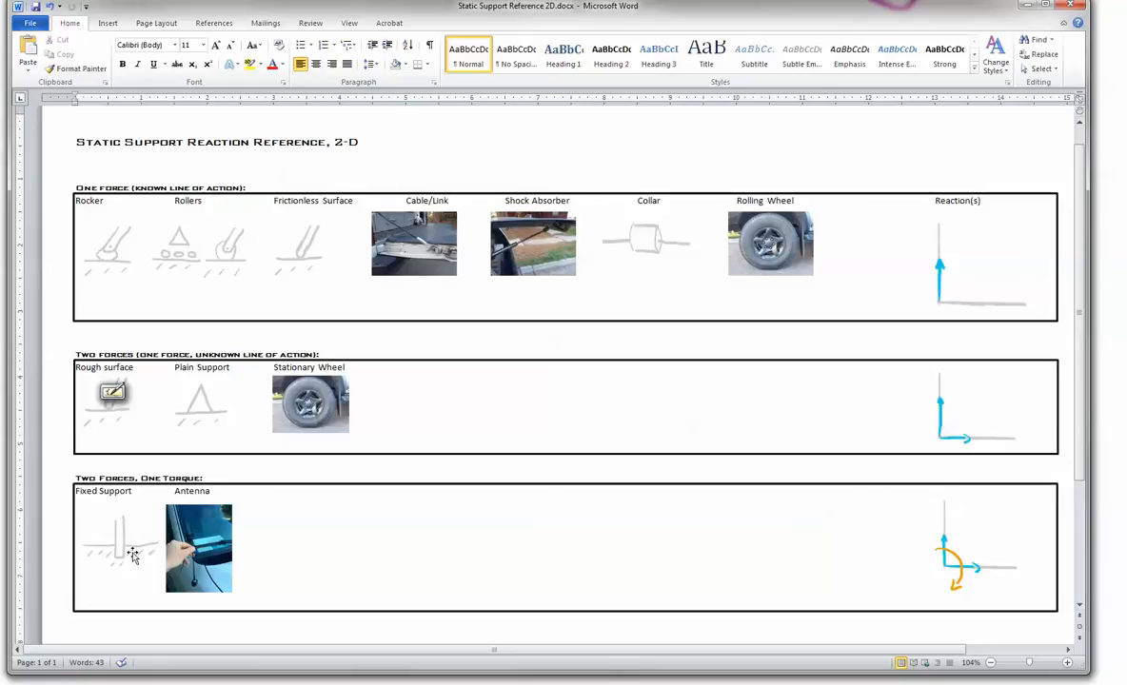
mouse_move(116, 564)
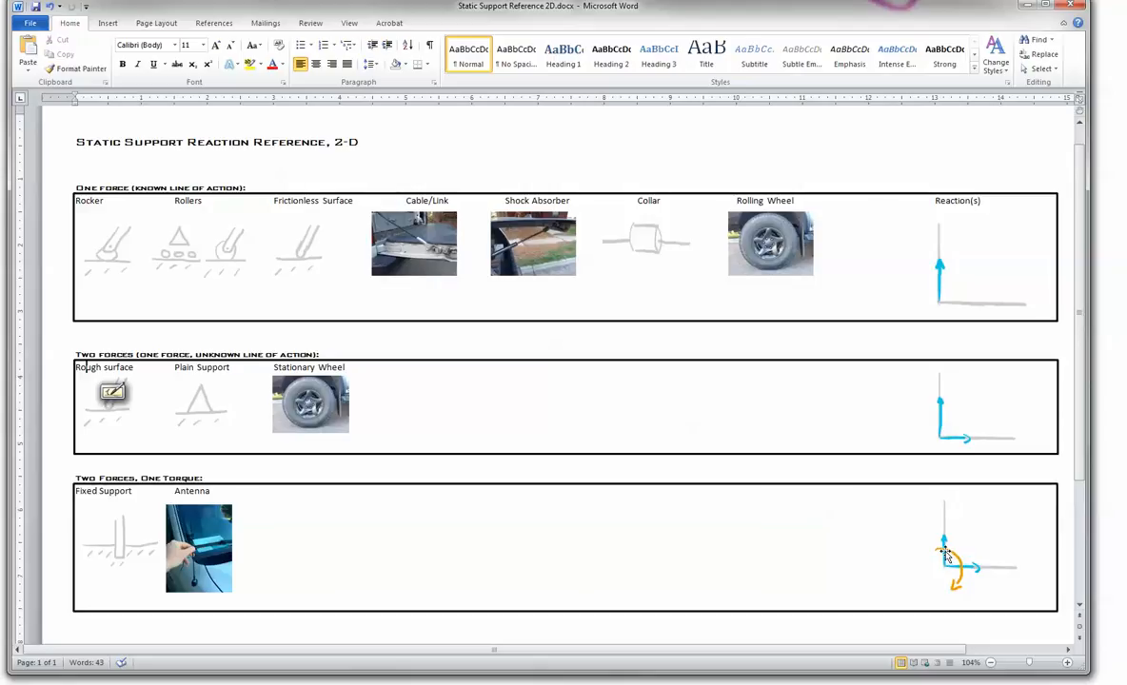
mouse_move(928, 545)
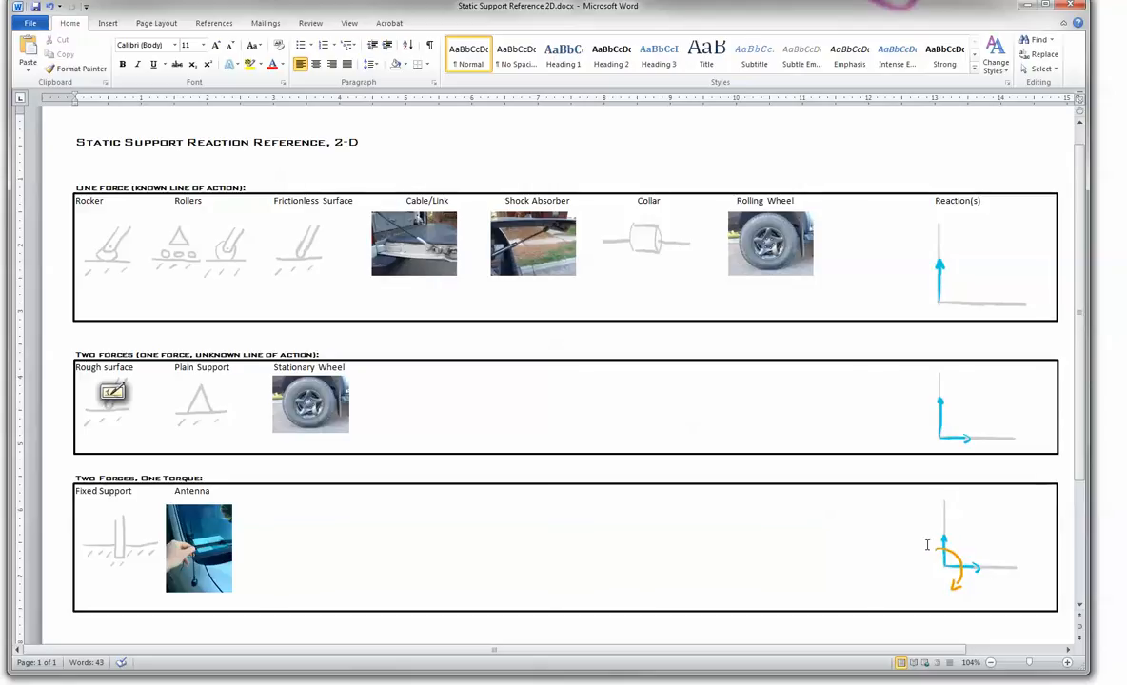